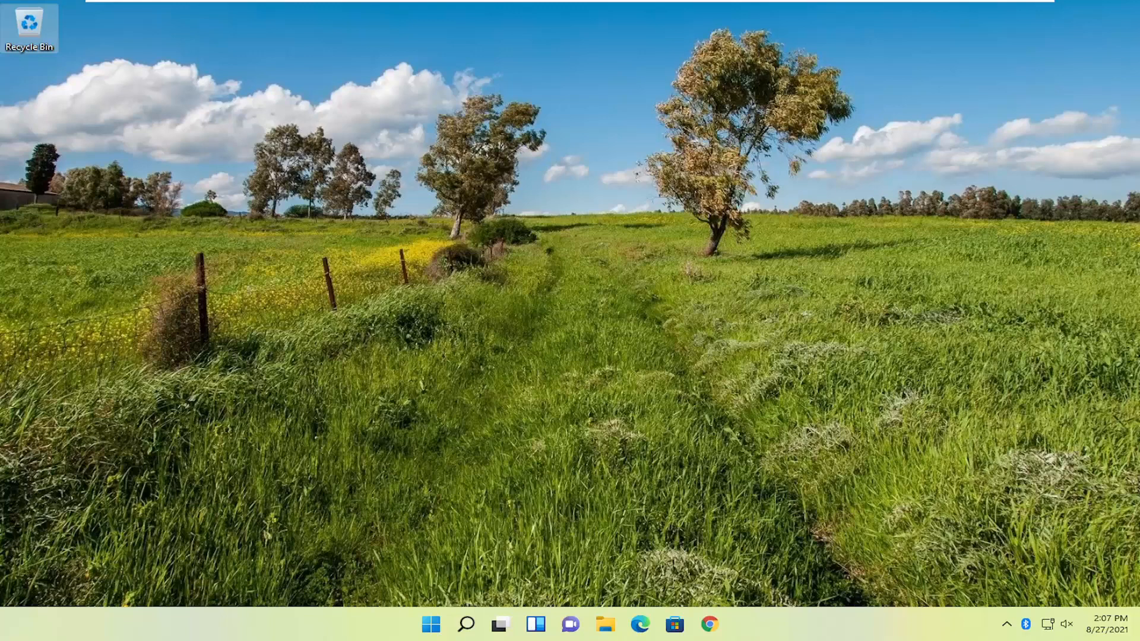
pyautogui.moveTo(942, 393)
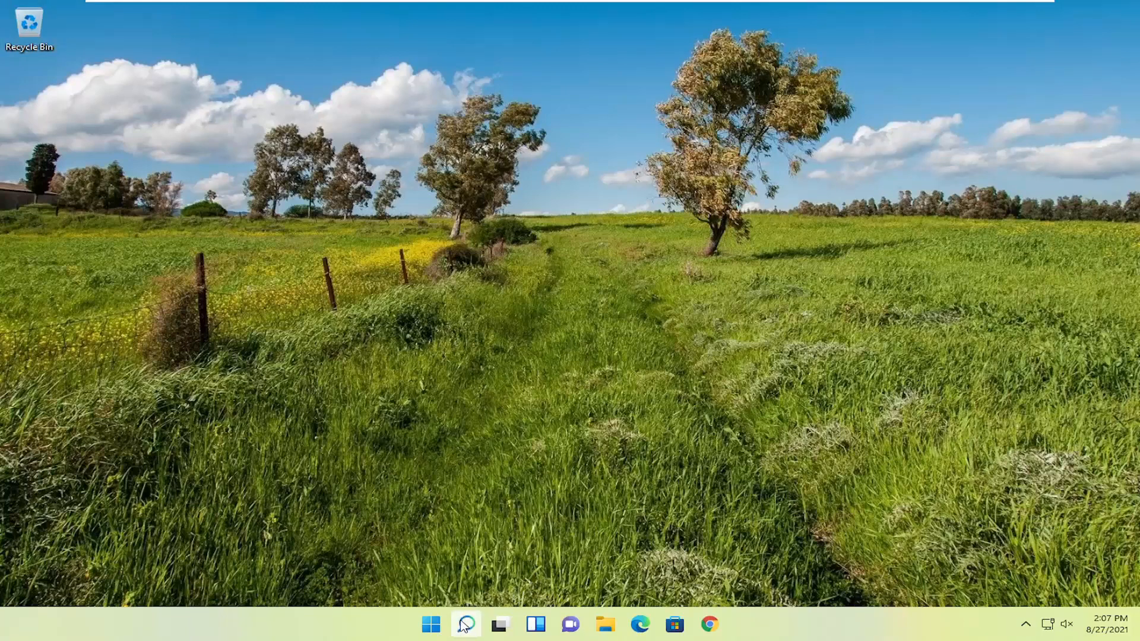
# Step: Search for %temp% to open the user's Temp folder
pyautogui.click(465, 624)
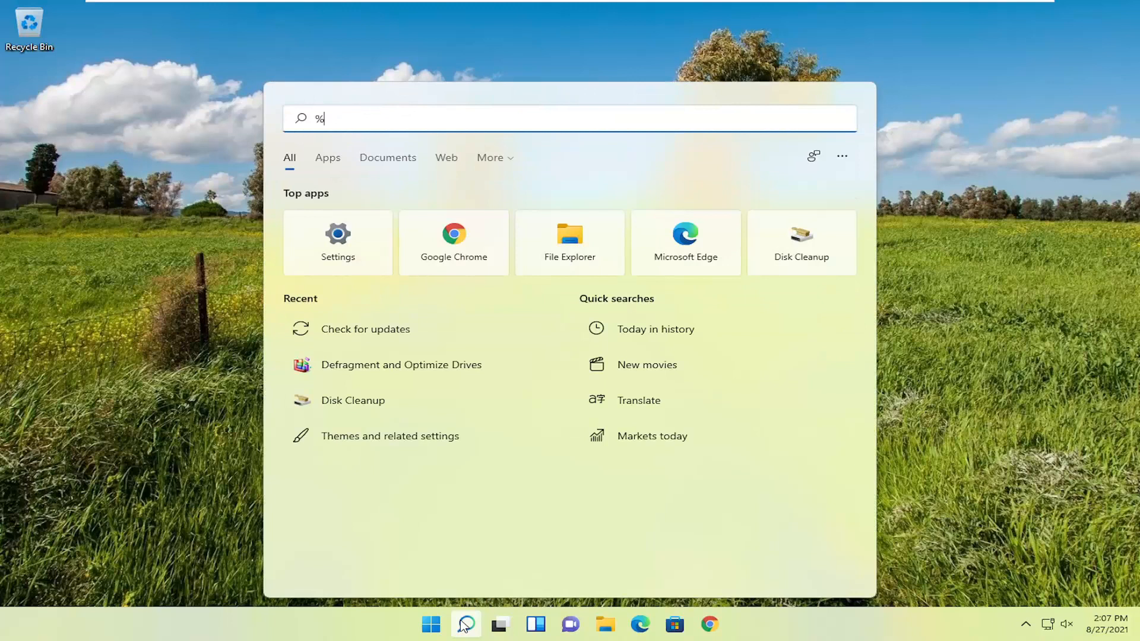
pyautogui.write('temp%')
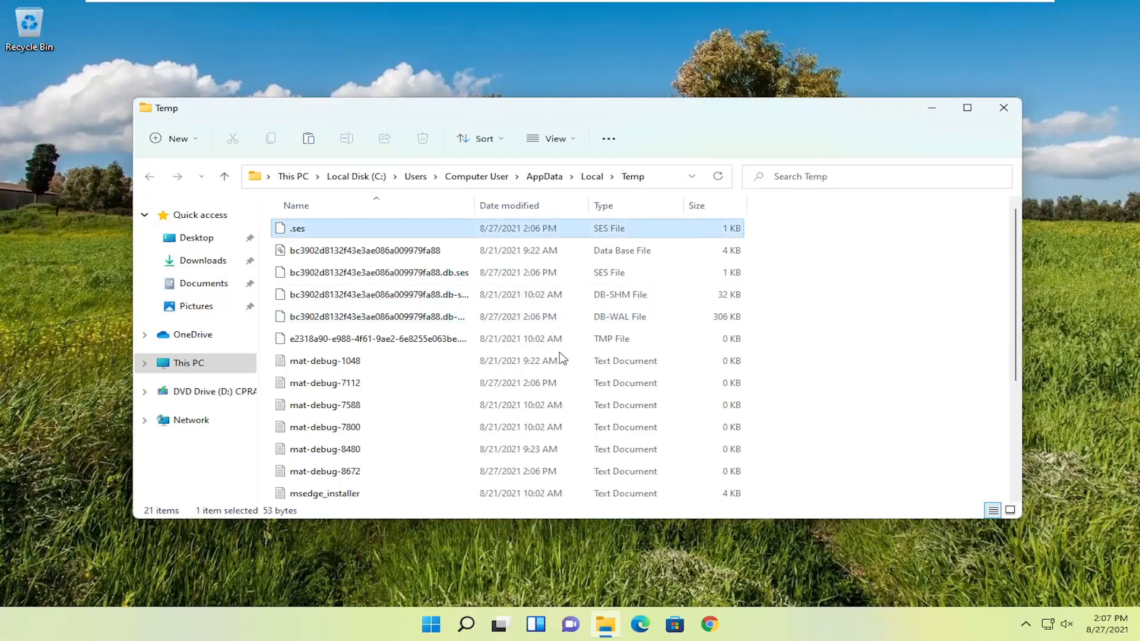
pyautogui.moveTo(398, 301)
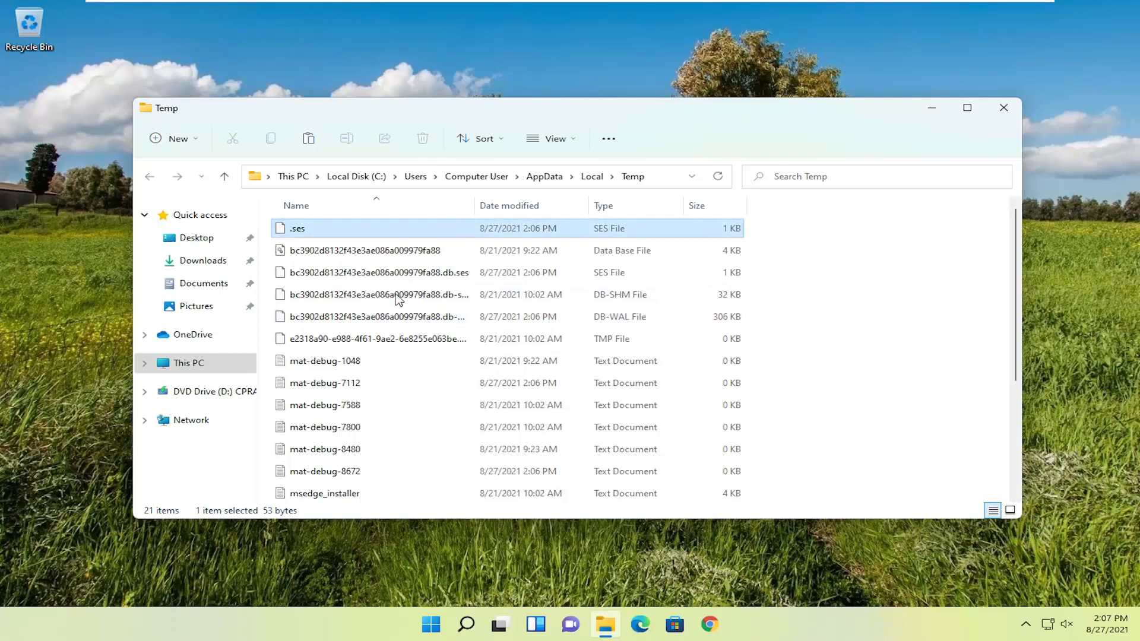
pyautogui.moveTo(447, 113)
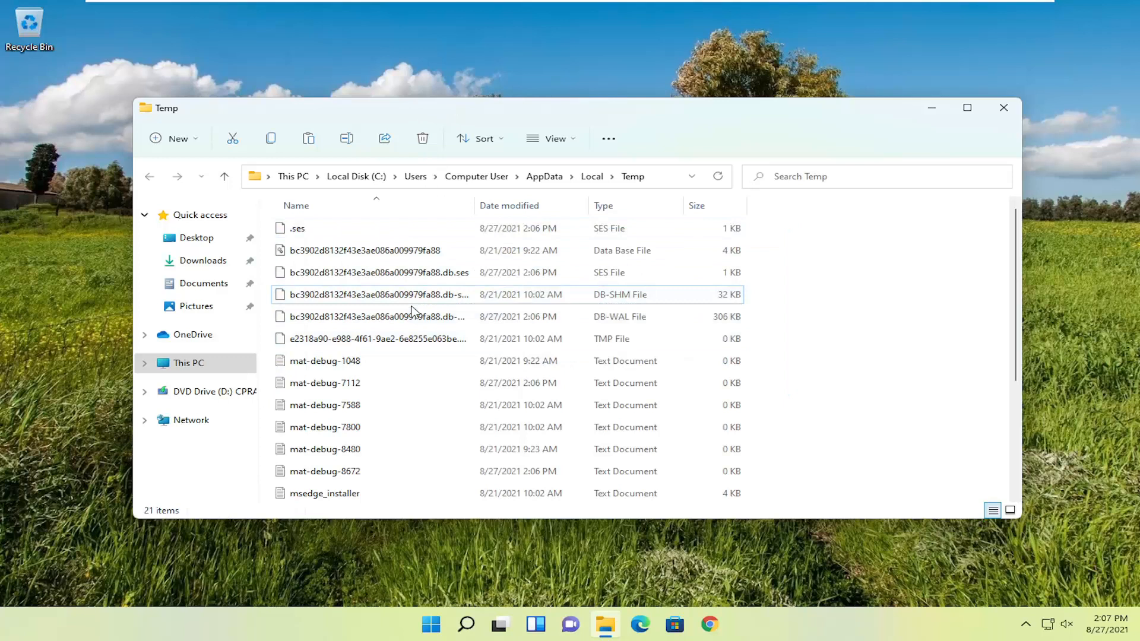
# Step: Delete all Temp files, skipping the five in-use files for all current items
pyautogui.press('ctrl+a')
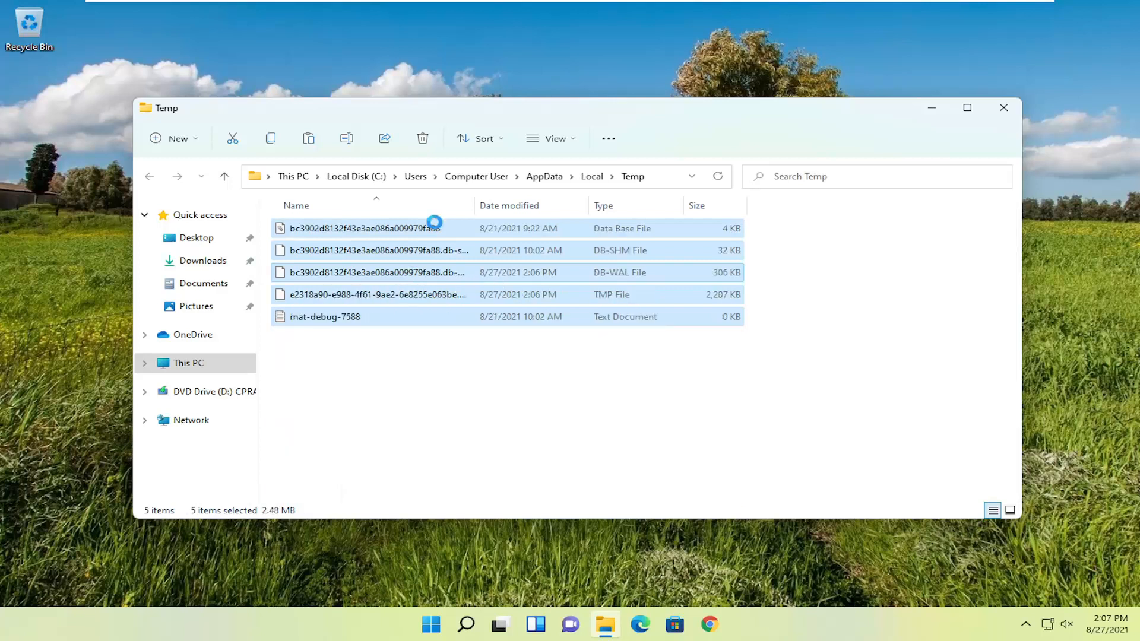
pyautogui.click(422, 139)
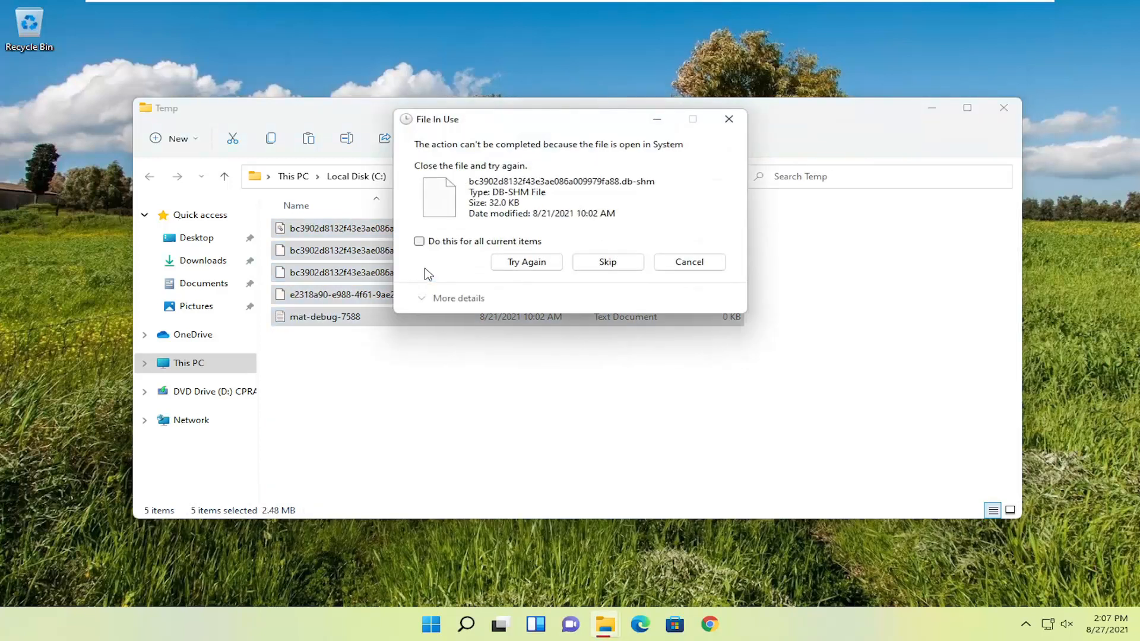
pyautogui.click(418, 241)
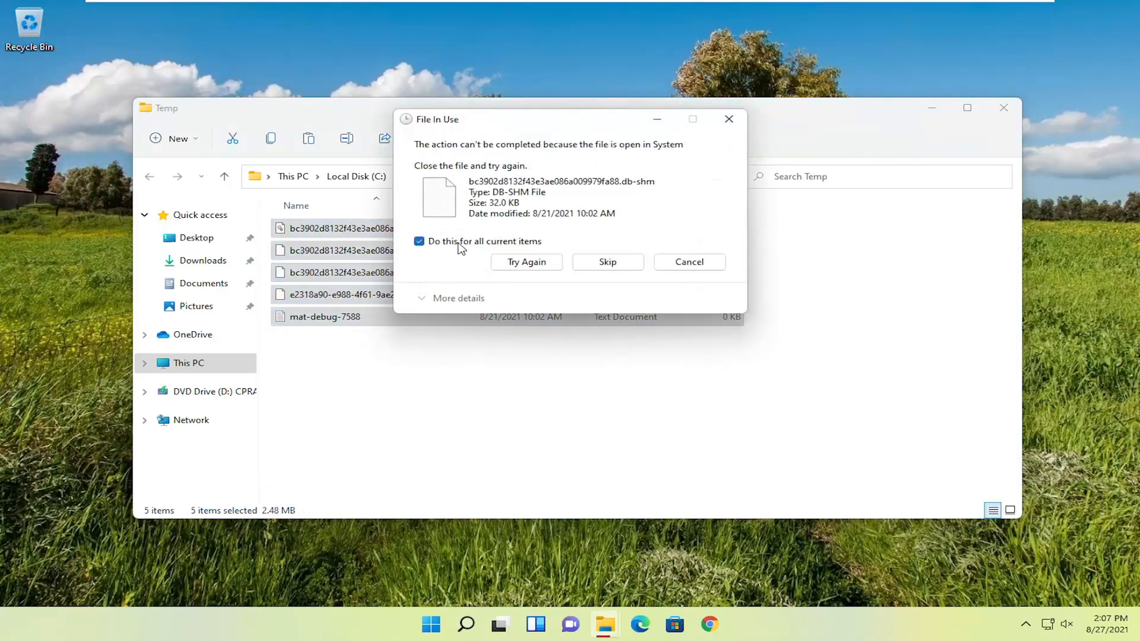
pyautogui.click(606, 261)
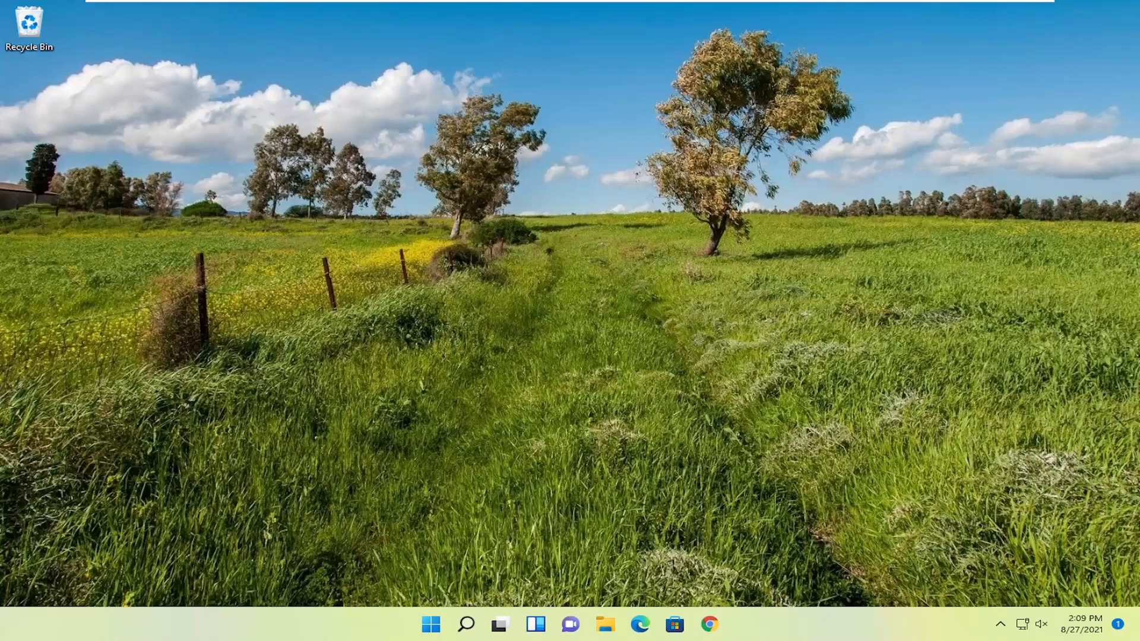
# Step: Search for cmd and run Command Prompt as administrator, approving the UAC prompt
pyautogui.click(465, 624)
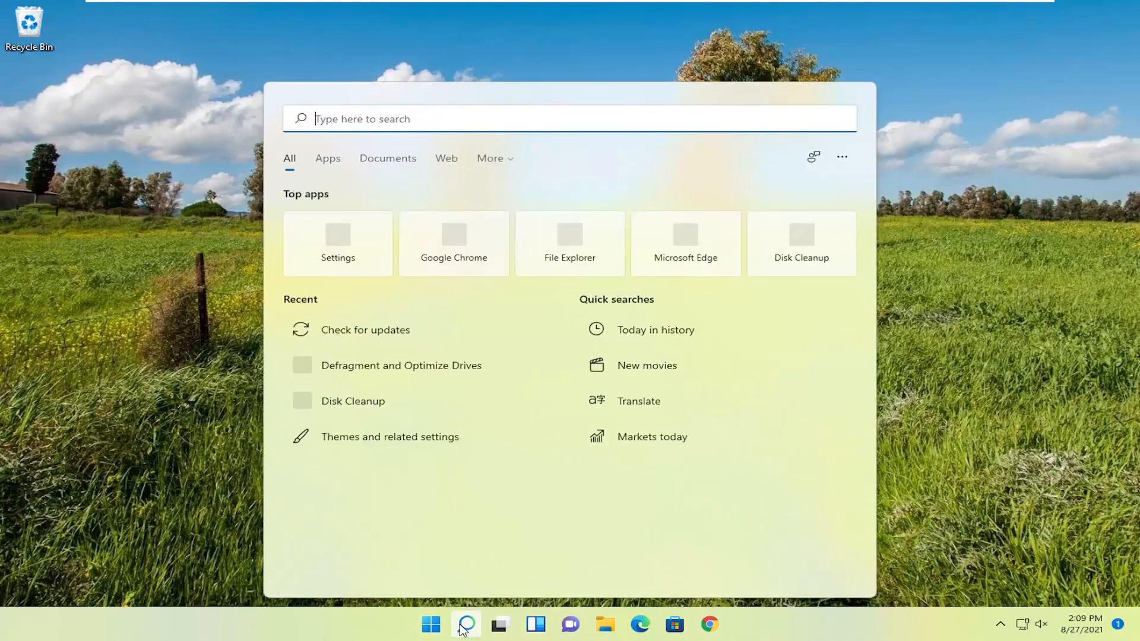
pyautogui.write('cmd')
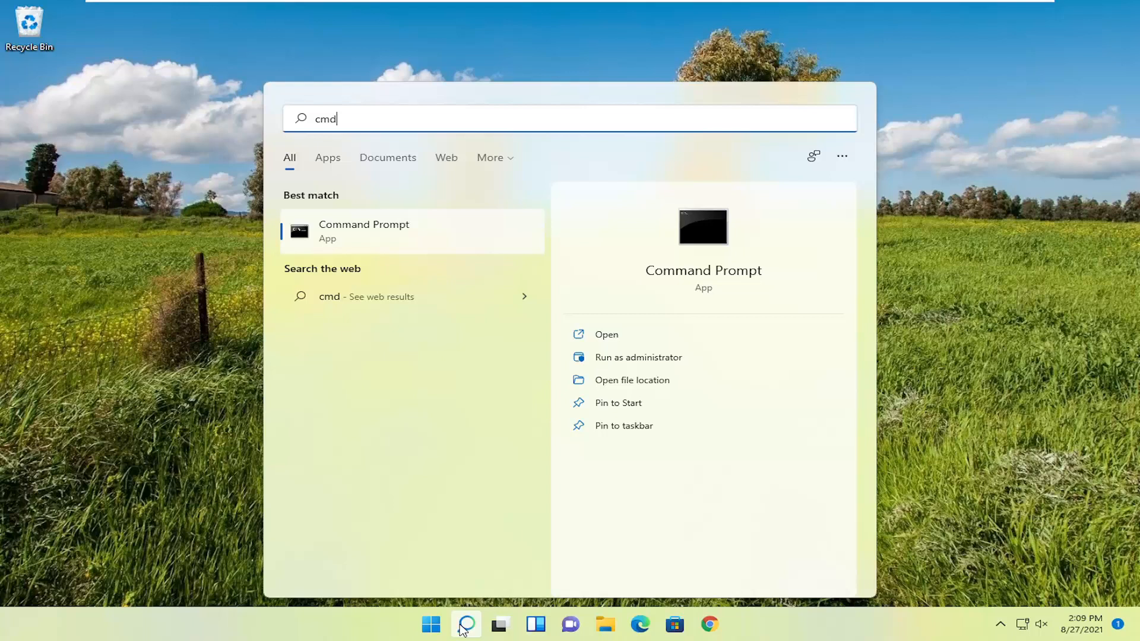
pyautogui.moveTo(373, 251)
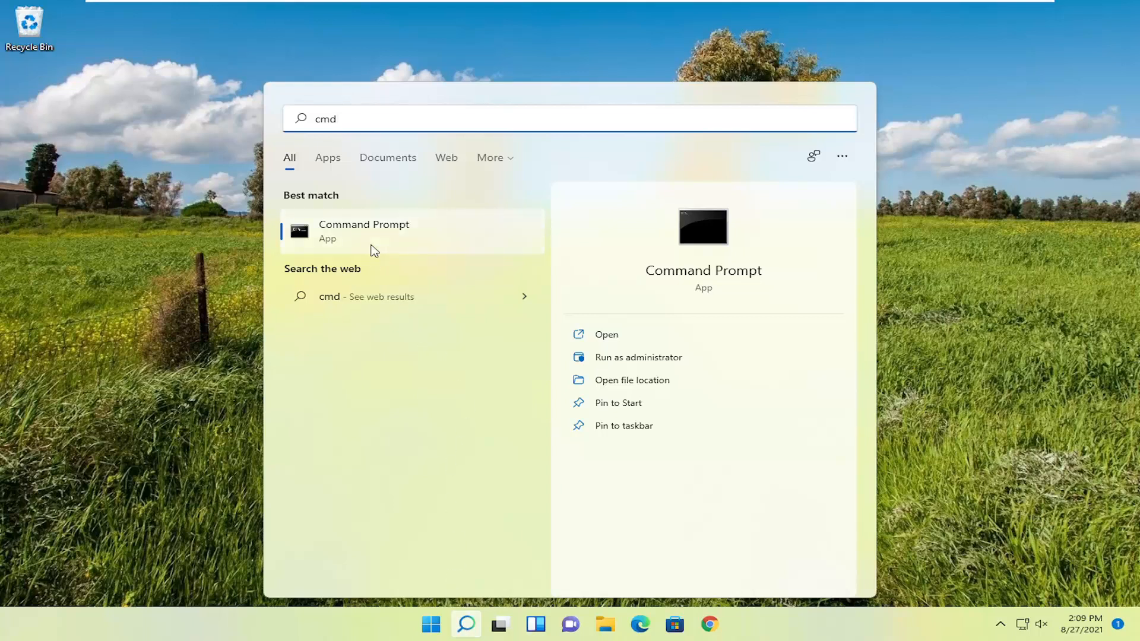
pyautogui.rightClick(363, 231)
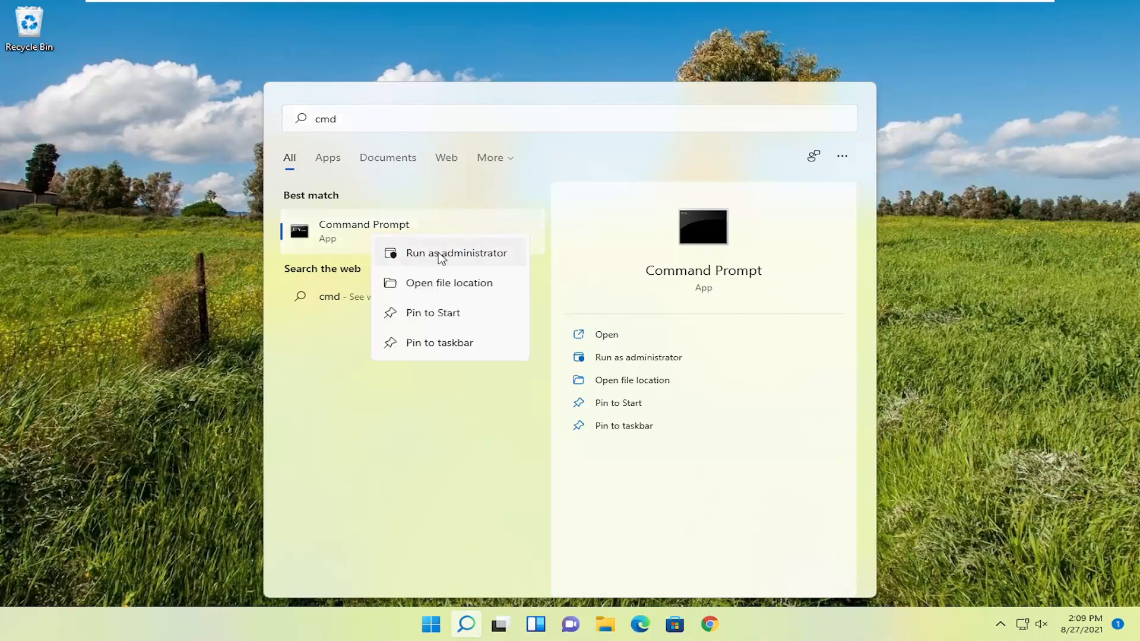
pyautogui.click(457, 252)
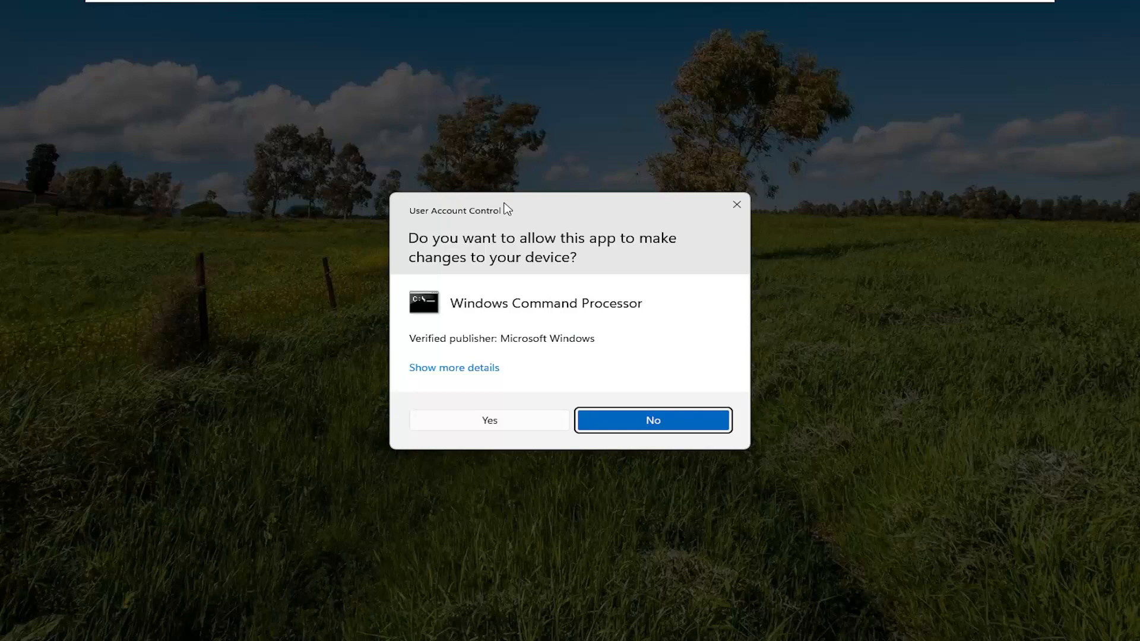
pyautogui.click(651, 420)
pyautogui.write('sfc /scann')
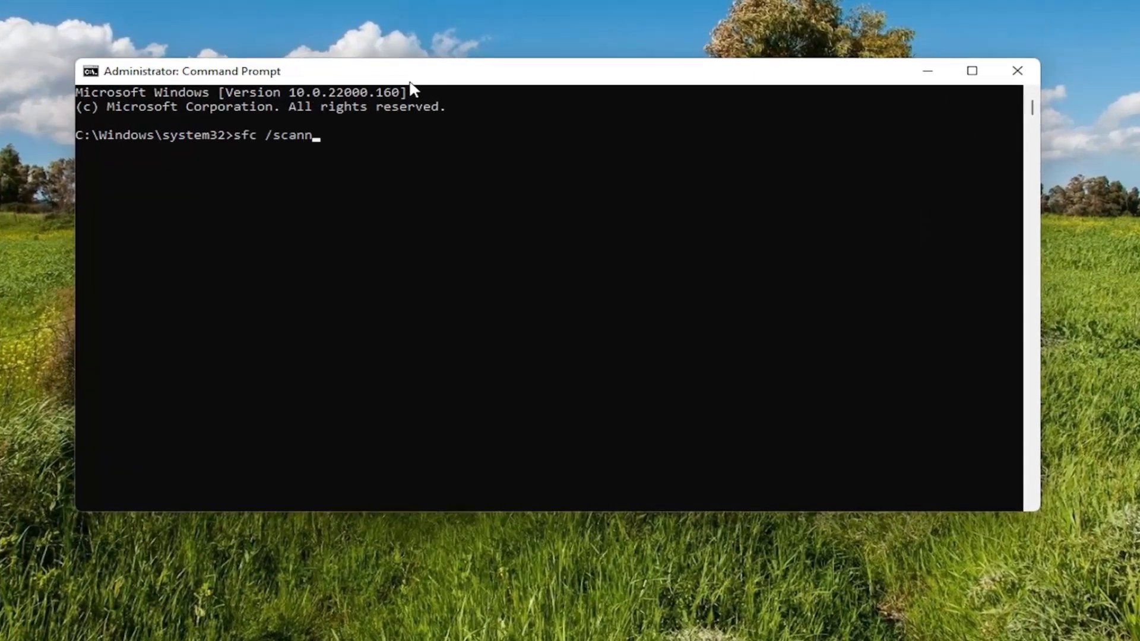
# Step: Run sfc /scannow in the administrator Command Prompt
pyautogui.write('ow')
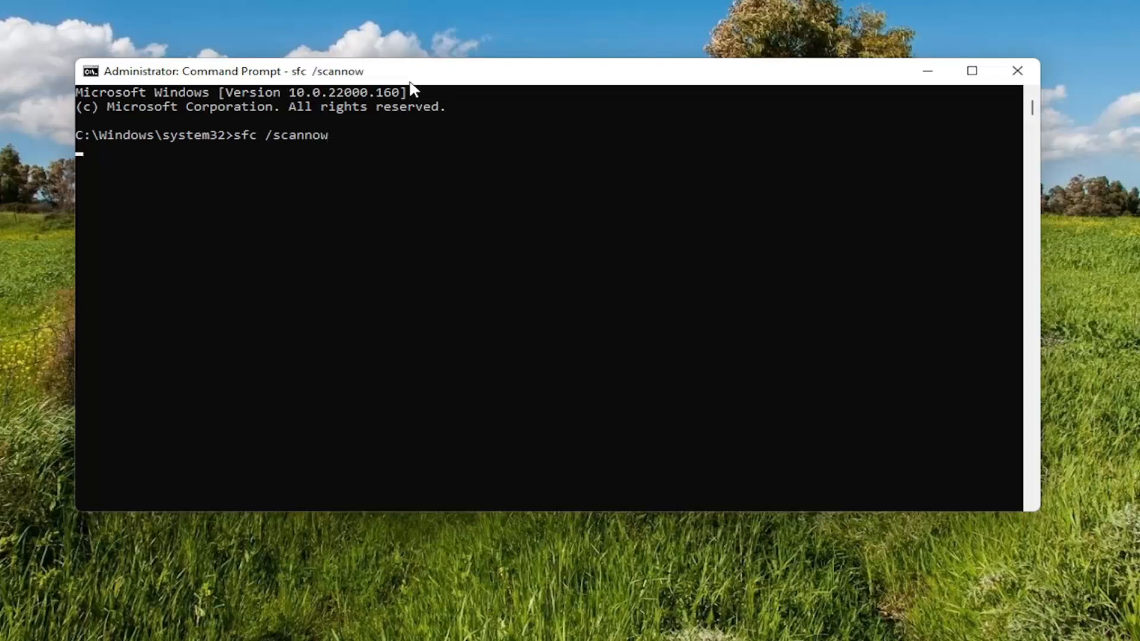
pyautogui.press('Enter')
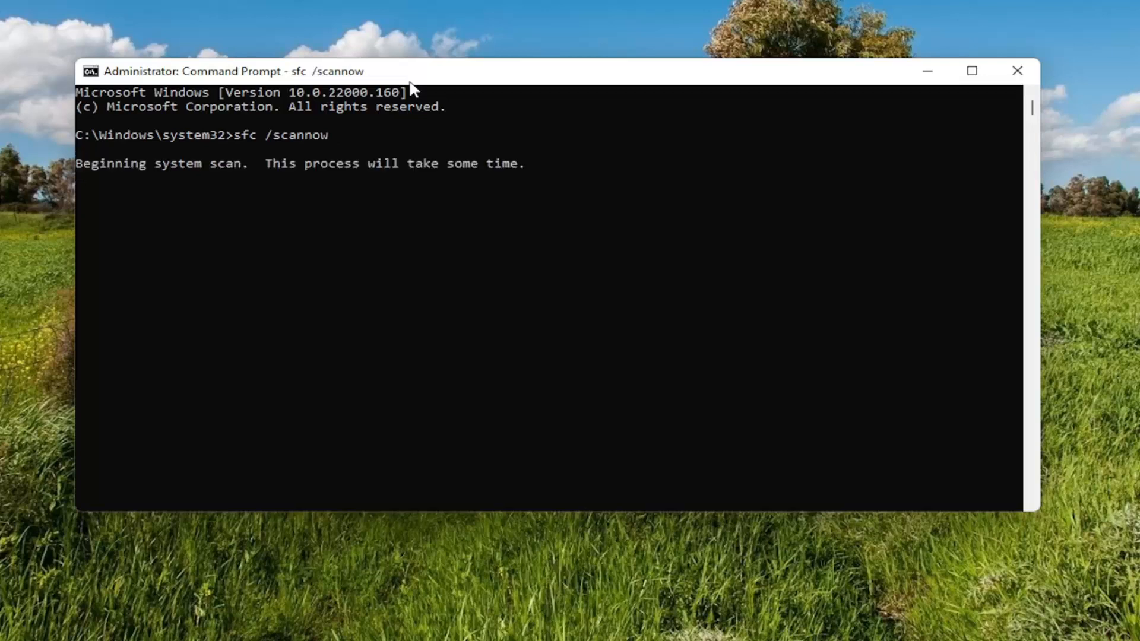